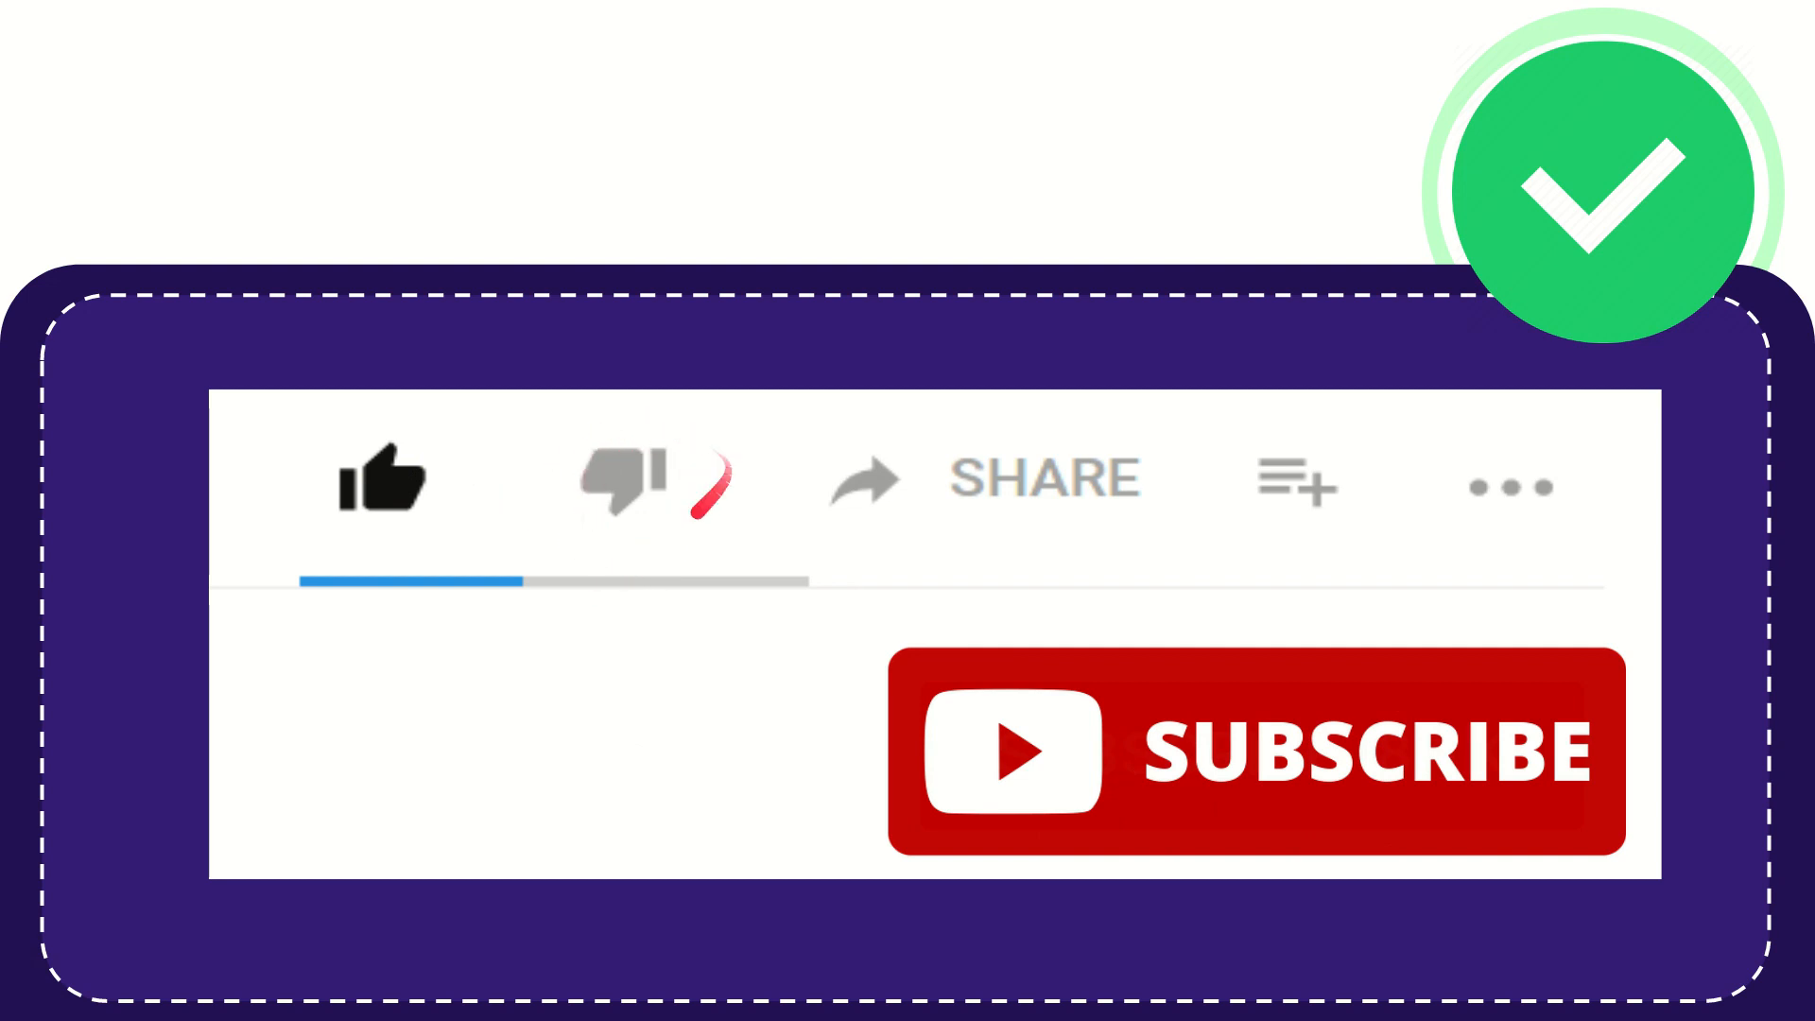
pyautogui.click(631, 480)
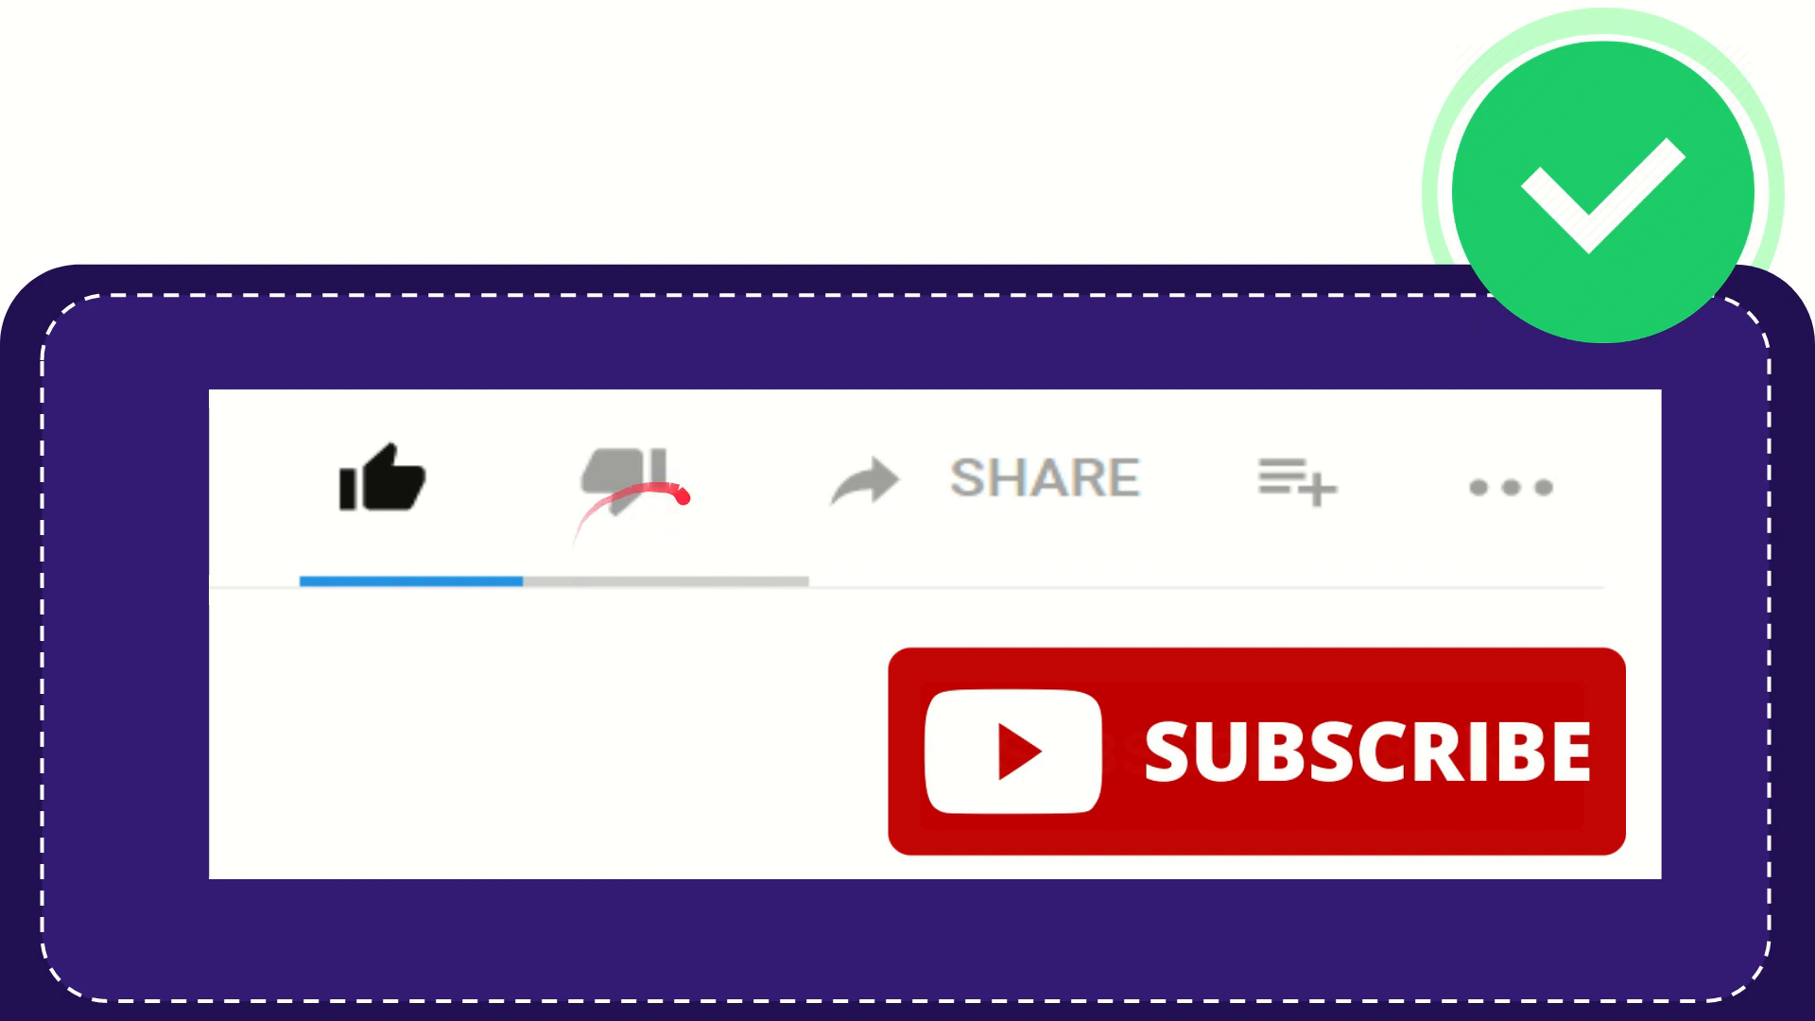
pyautogui.click(619, 479)
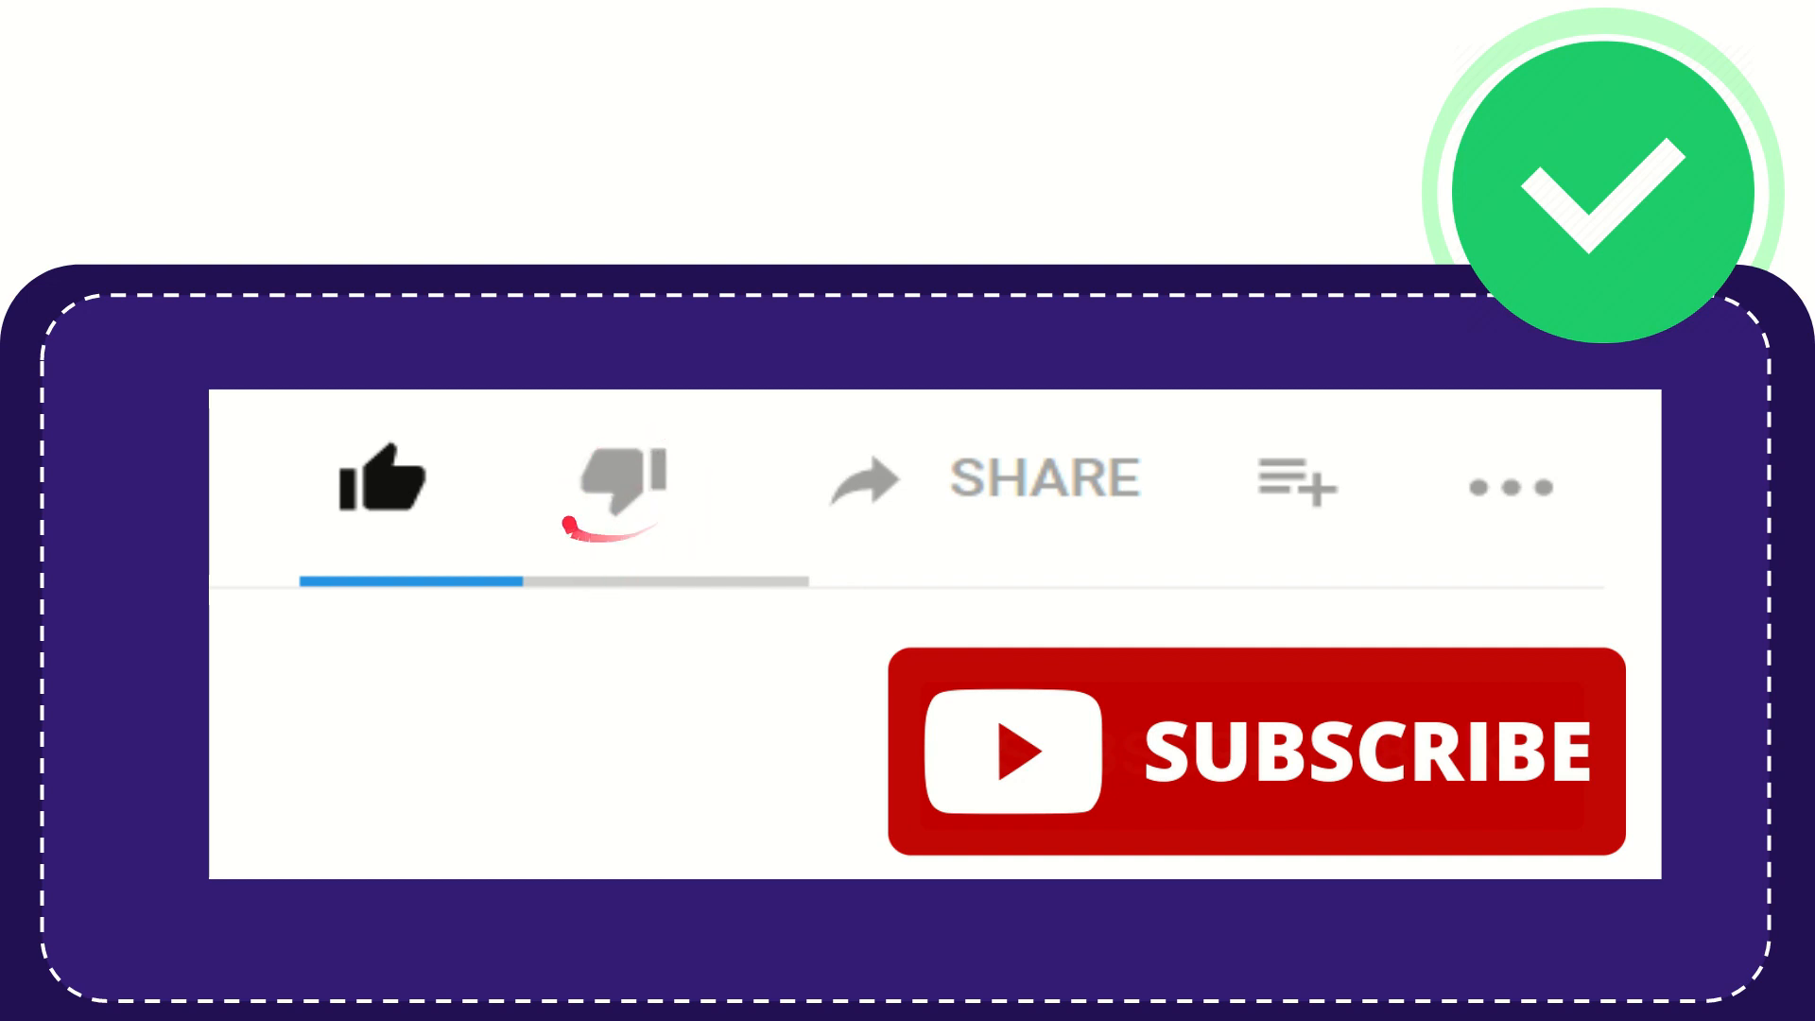